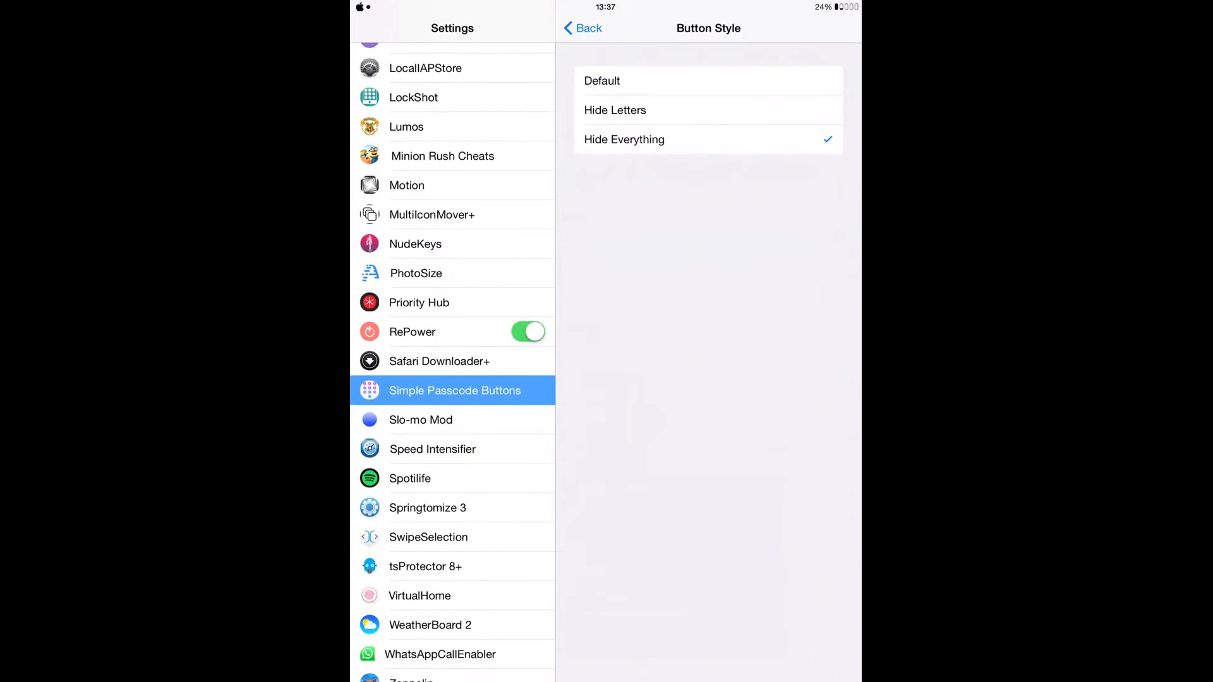
Step: Confirm Button Style is ticked on Hide Everything and return to the tweak's main page
left_click(483, 391)
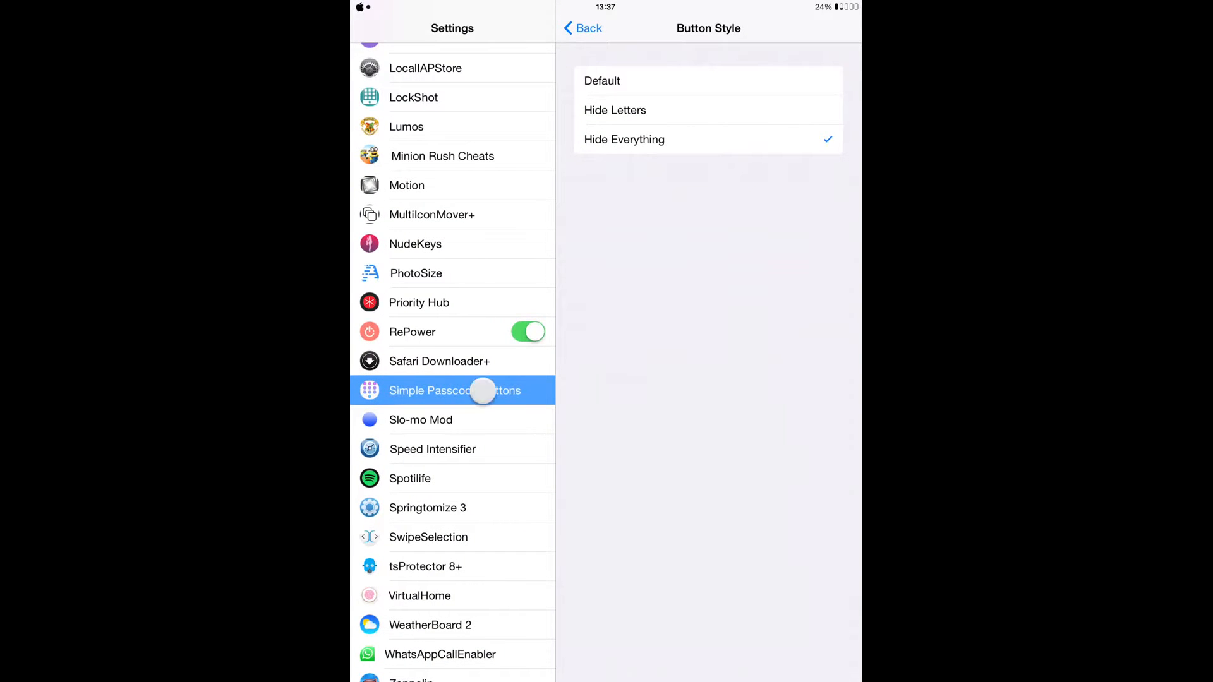
left_click(583, 29)
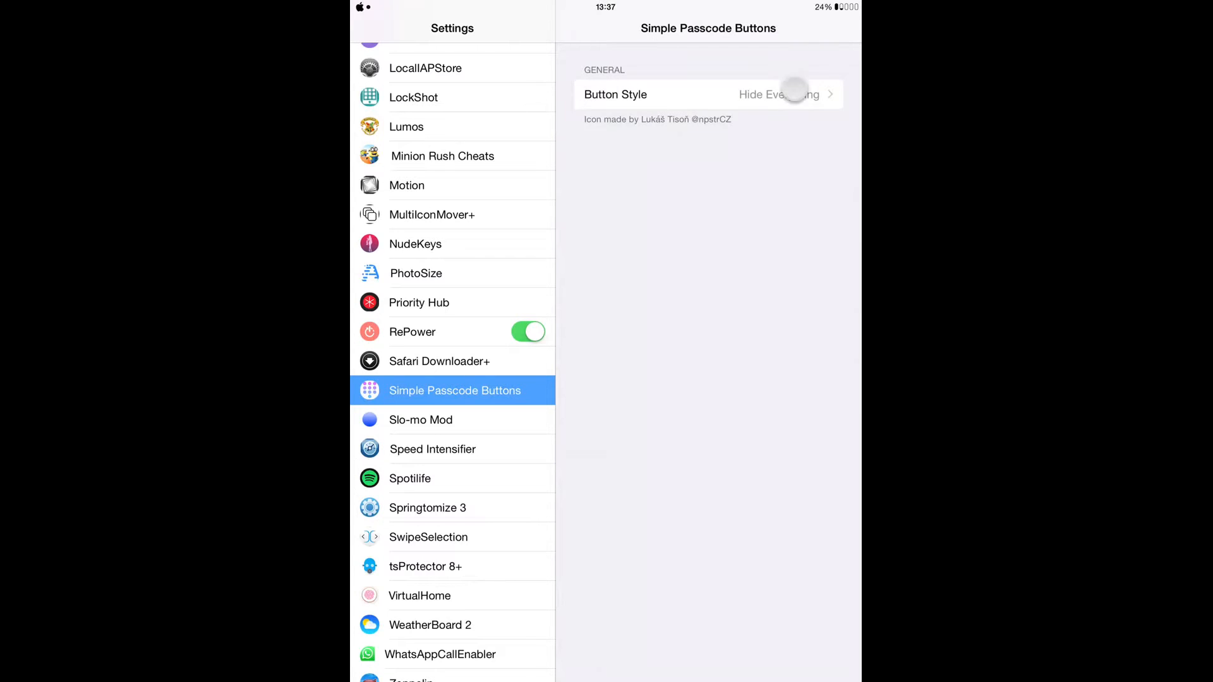
left_click(707, 93)
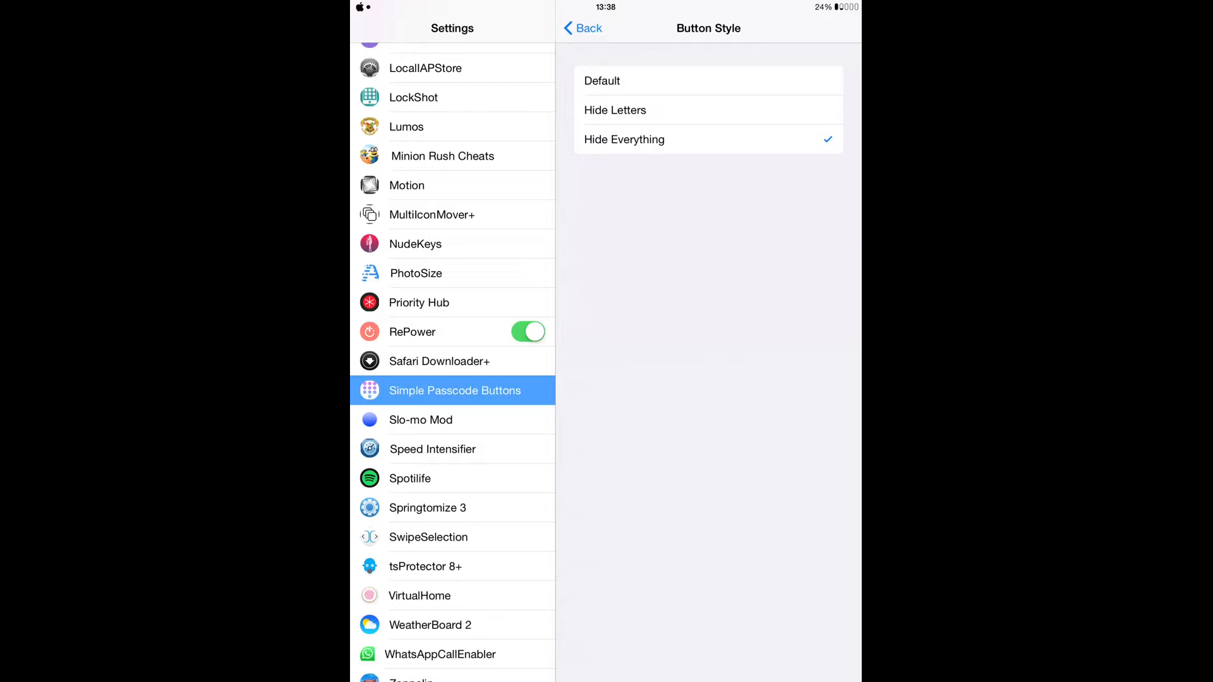
left_click(581, 28)
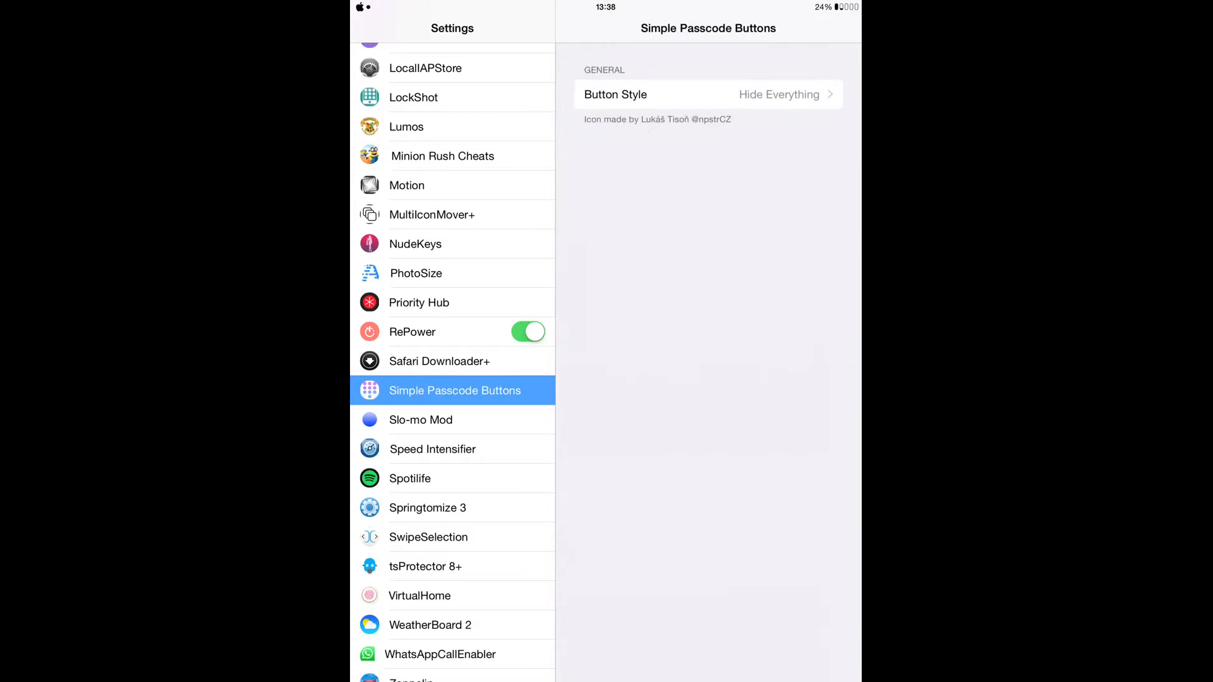
Step: Exit Settings with the Home button to show the home screen
key("home")
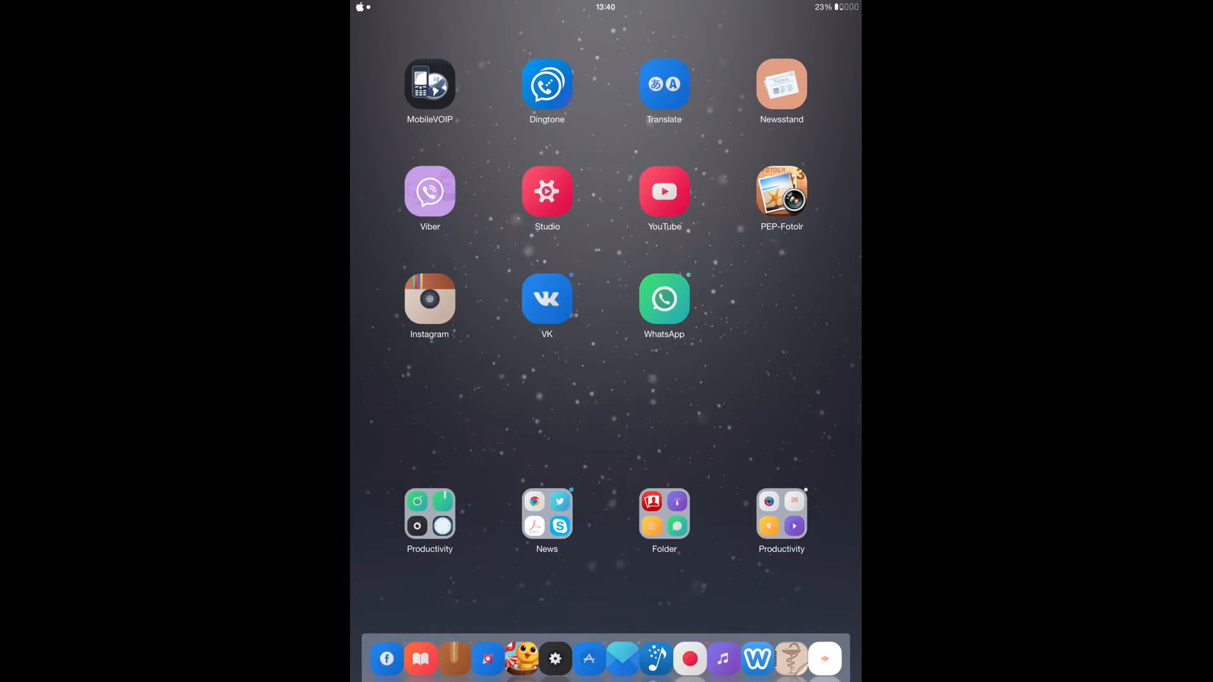
Step: Enter jiggle mode and drag WhatsApp from the grid into the dock
left_click(663, 298)
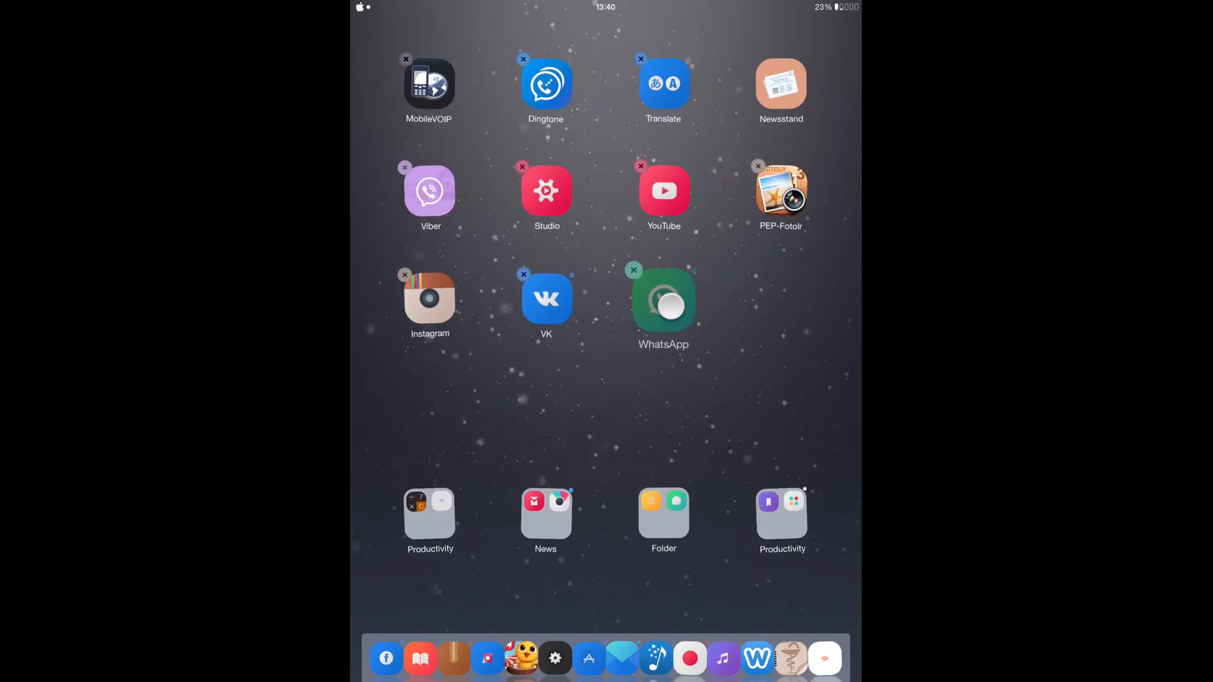
left_click_drag(663, 302, 777, 642)
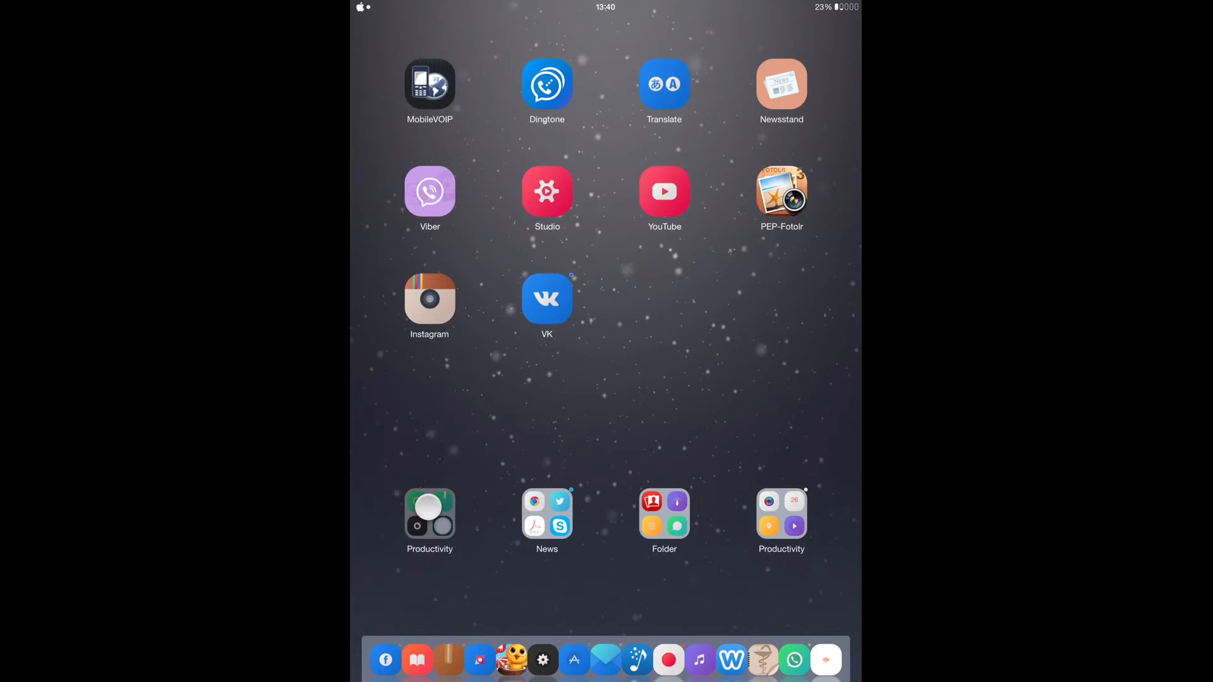
Step: Reach Settings again via the Productivity folder, landing on Simple Passcode Buttons
left_click(780, 514)
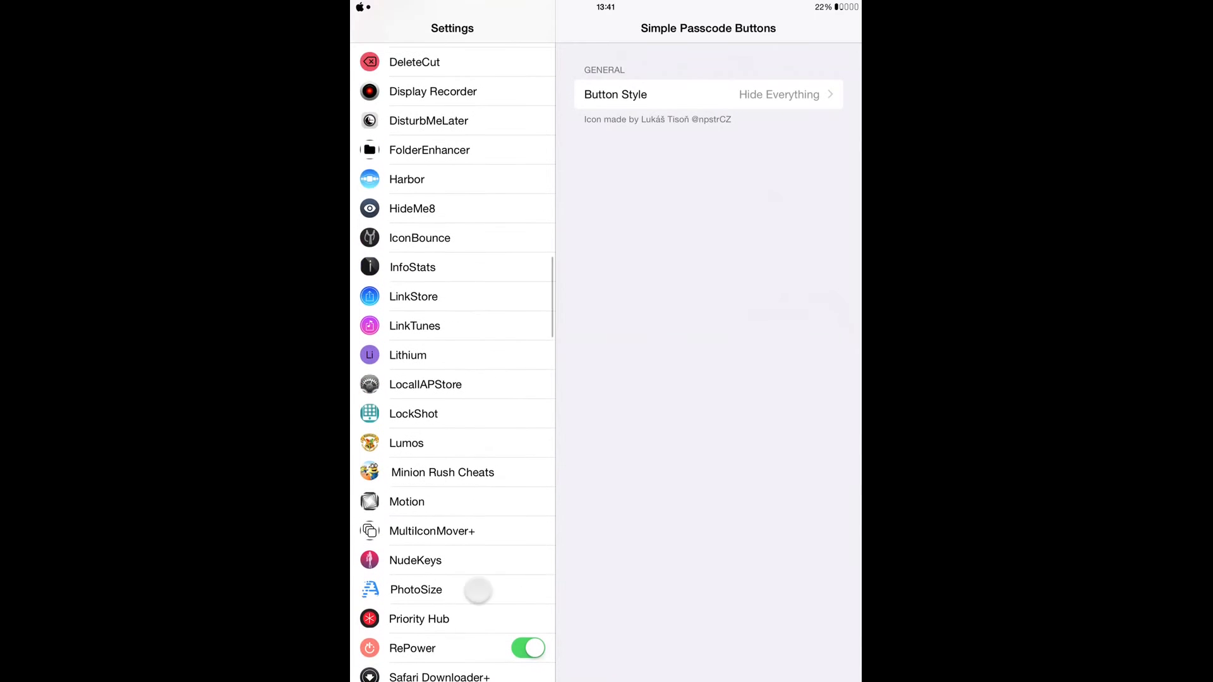
Step: Show FolderEnhancer's Folder Icon page with background and layout customization on
left_click(429, 149)
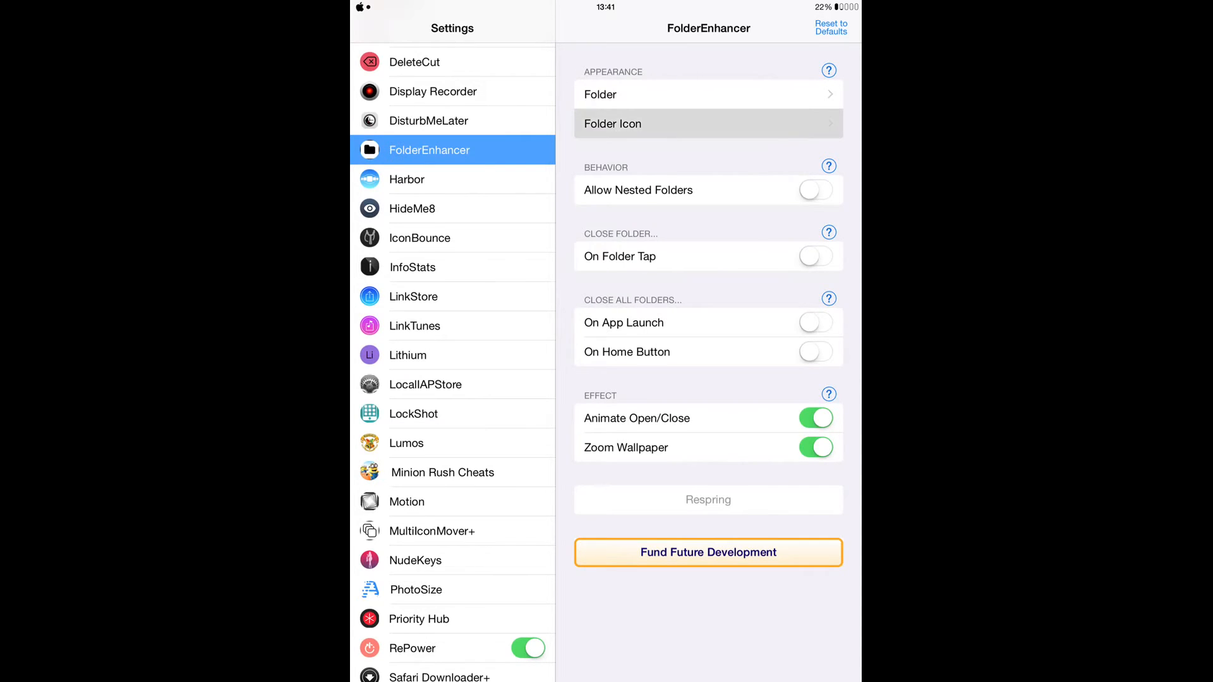
left_click(707, 124)
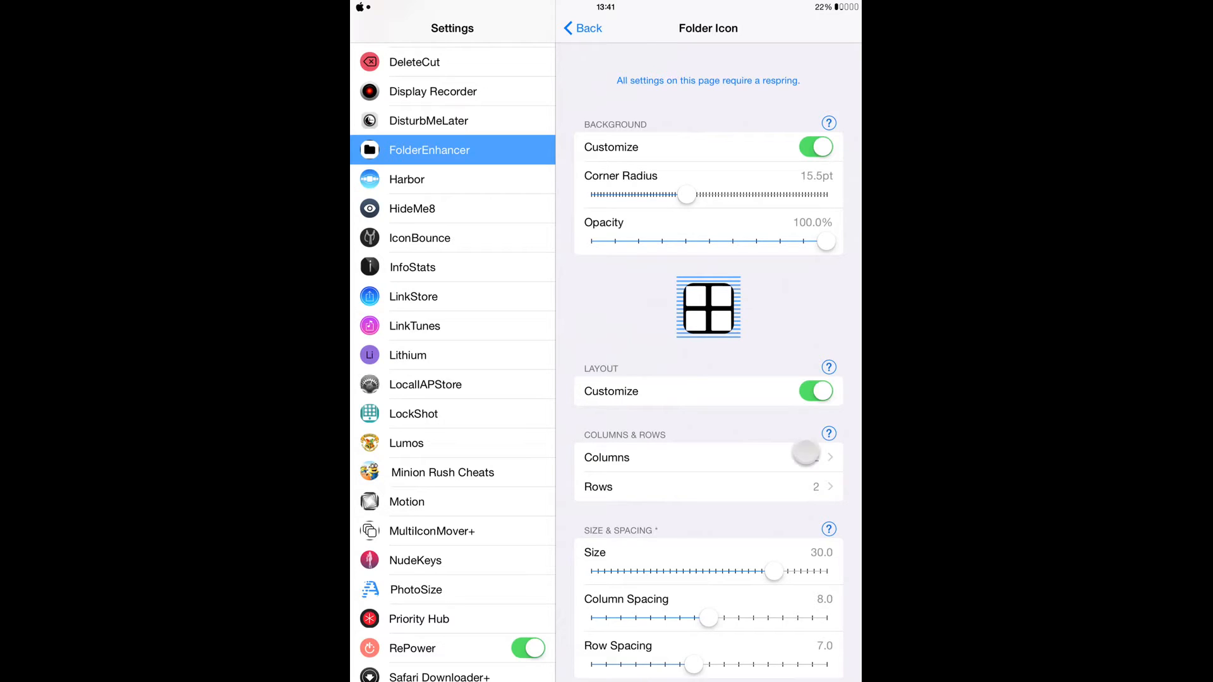
Step: Keep the folder icon at 2 columns and 2 rows, then return to FolderEnhancer's main page
left_click(696, 457)
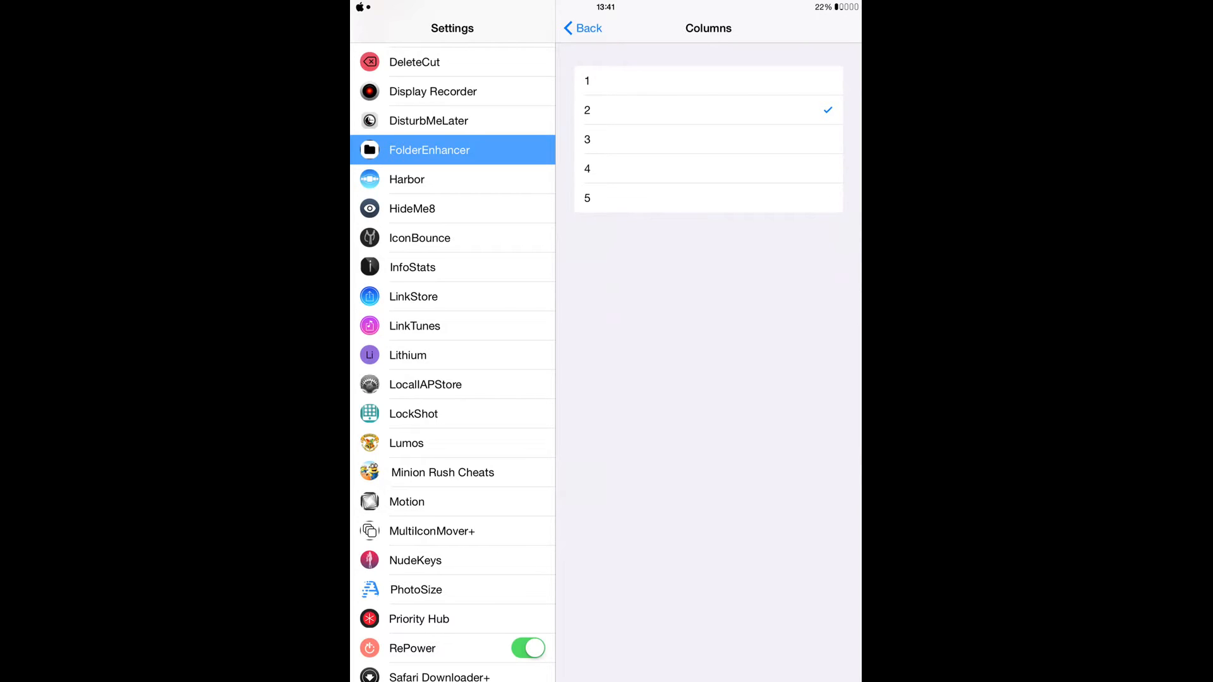
left_click(582, 28)
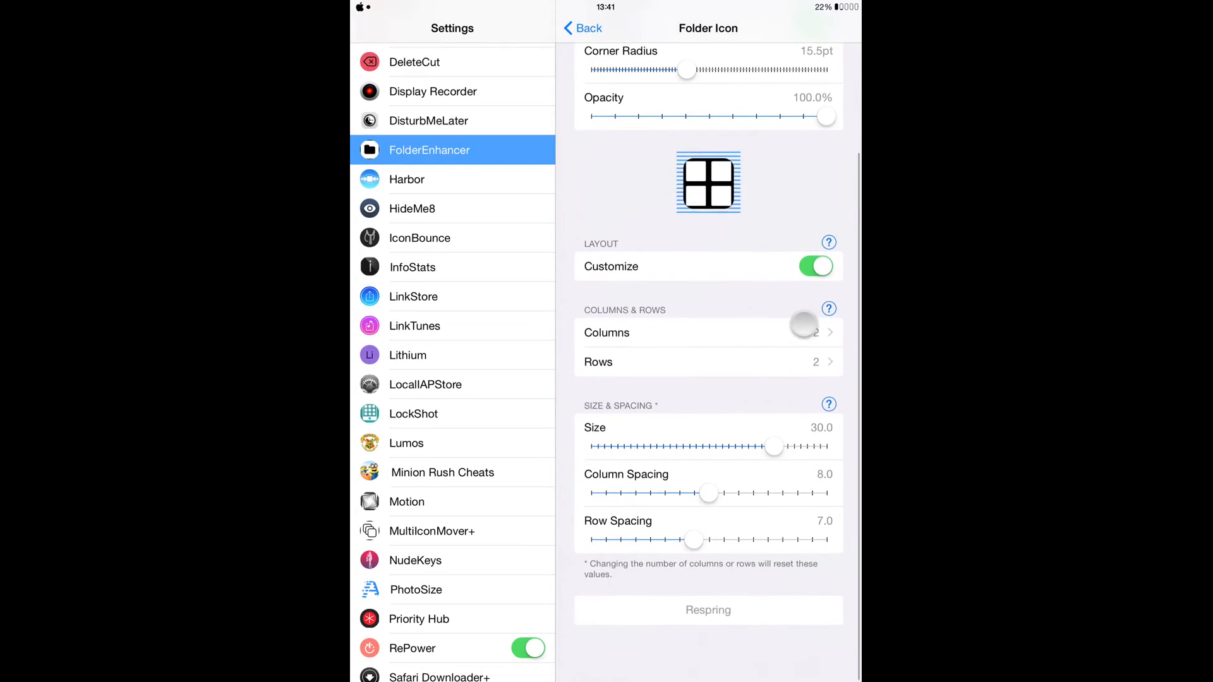
scroll("down", 3)
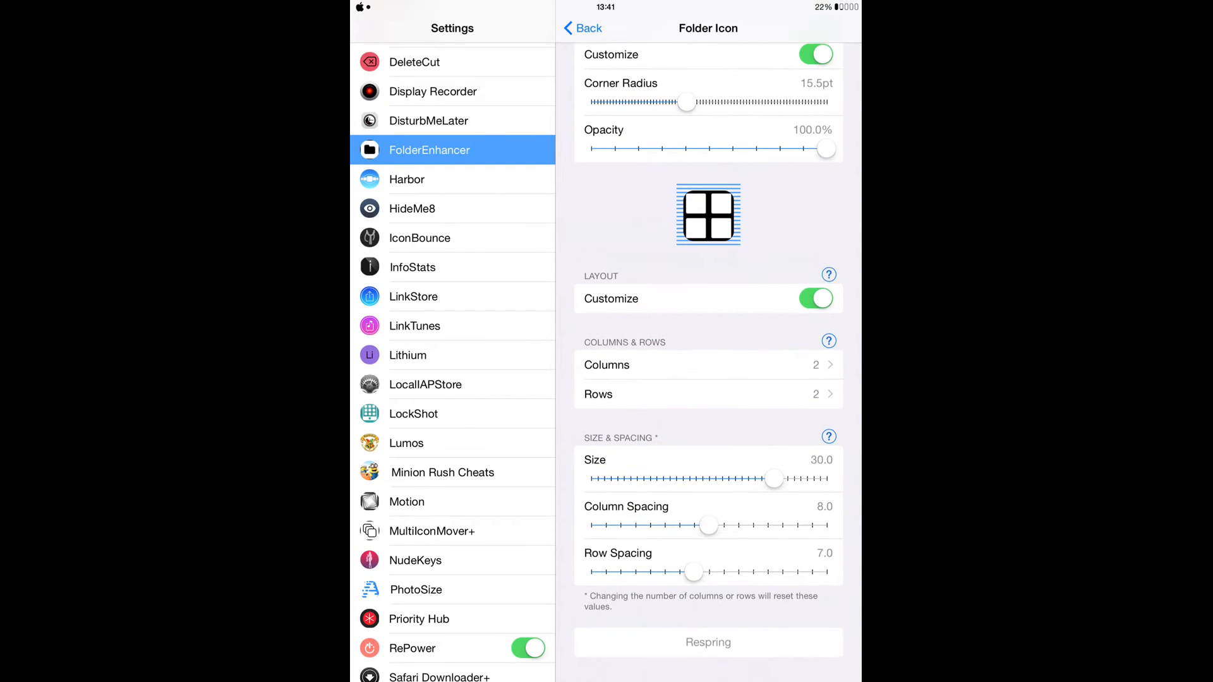
scroll("down", 3)
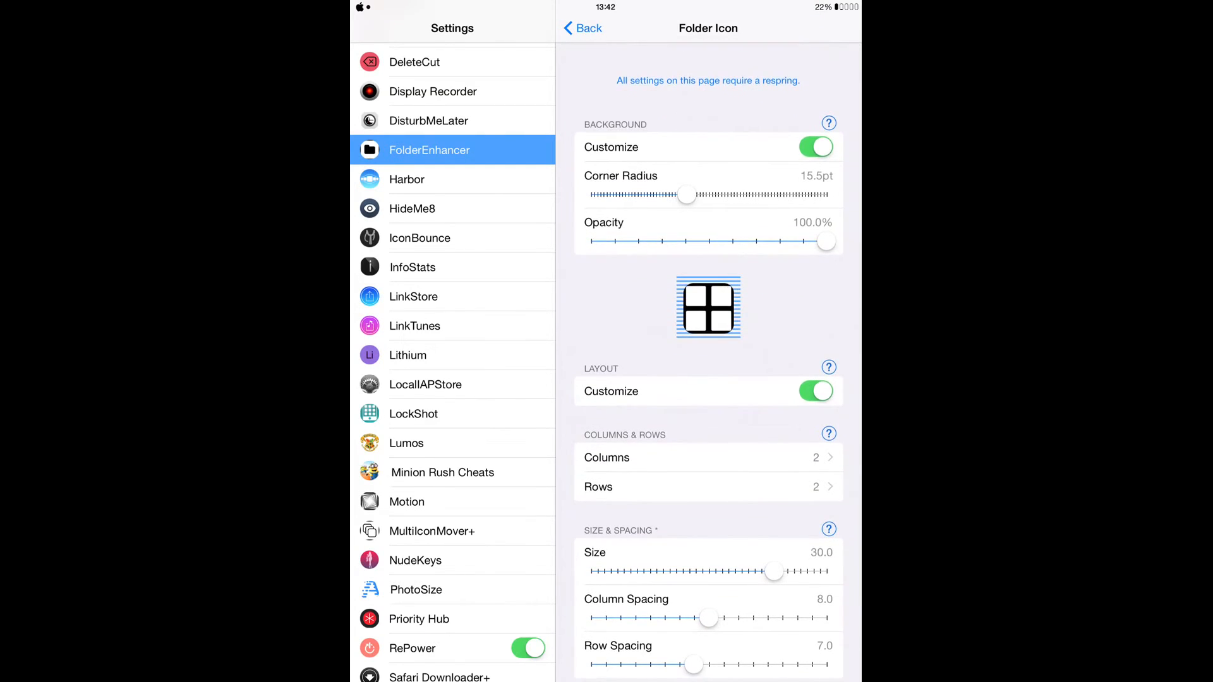
left_click(581, 27)
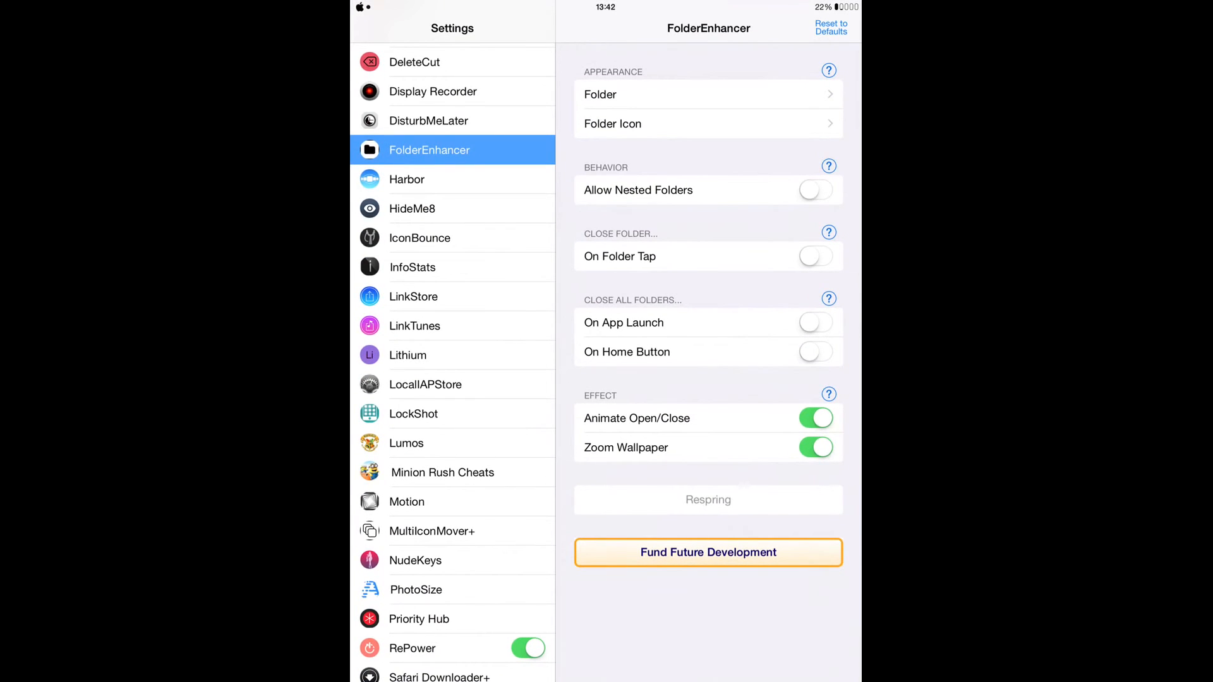
Step: Enter WeatherBoard 2 past the Free Trial alert and view the Day weather conditions list
scroll("down", 3)
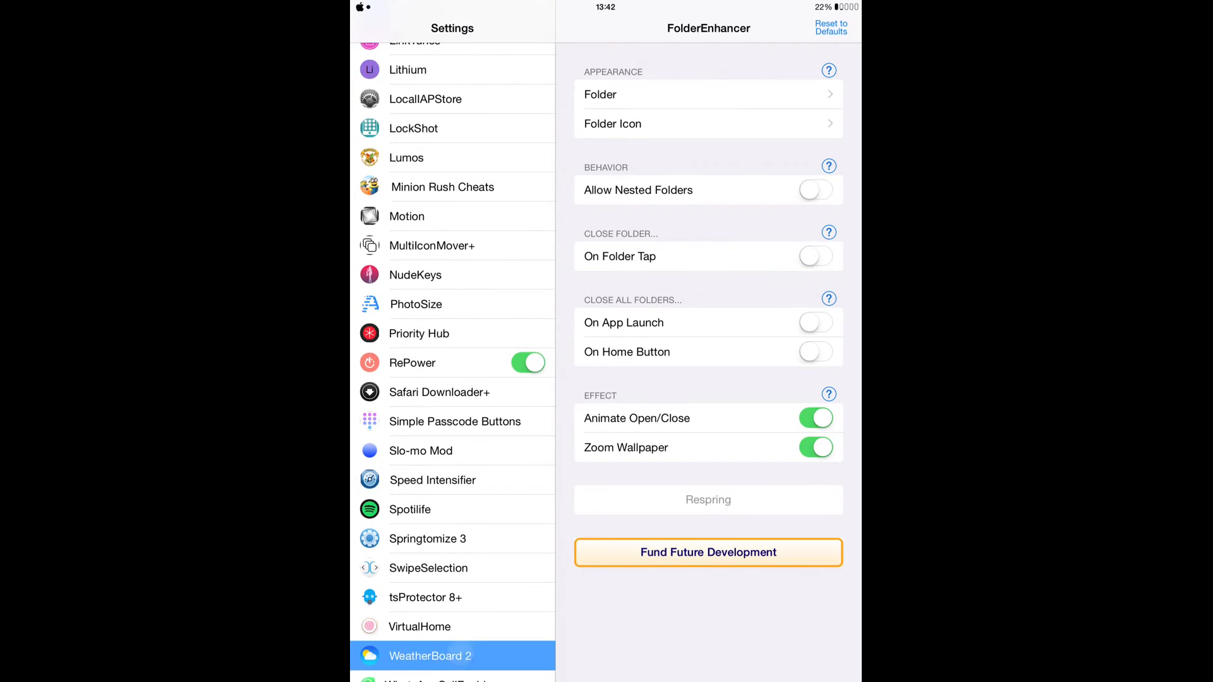
left_click(430, 655)
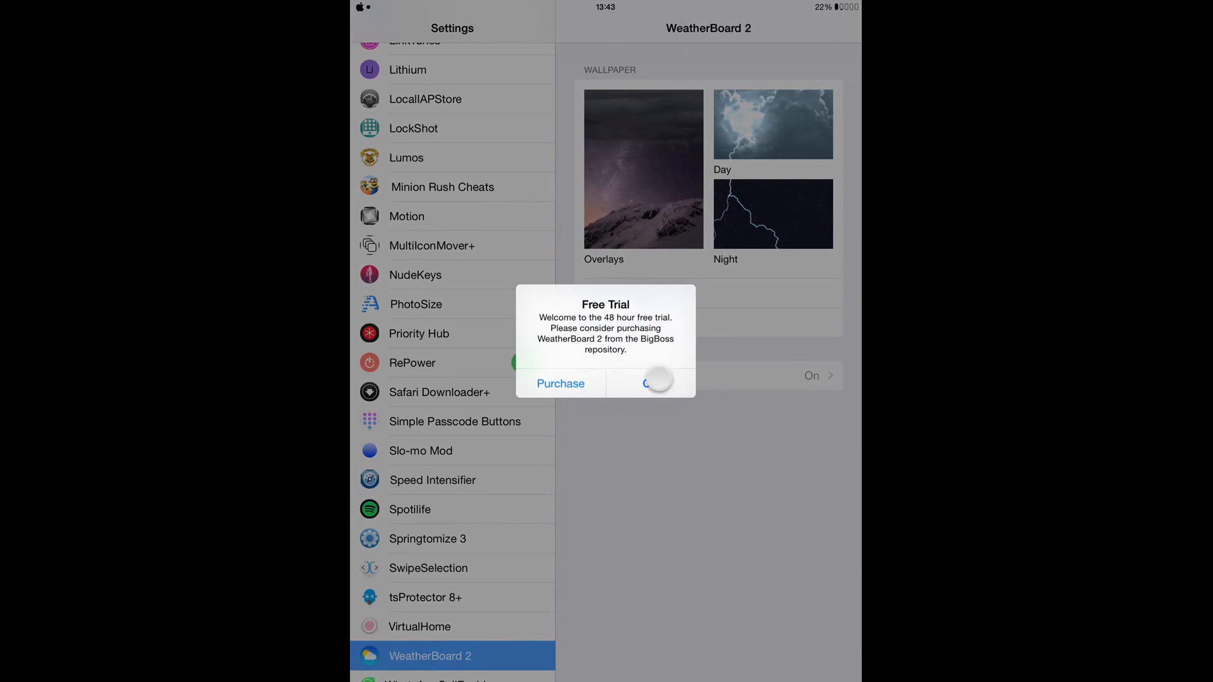
left_click(657, 384)
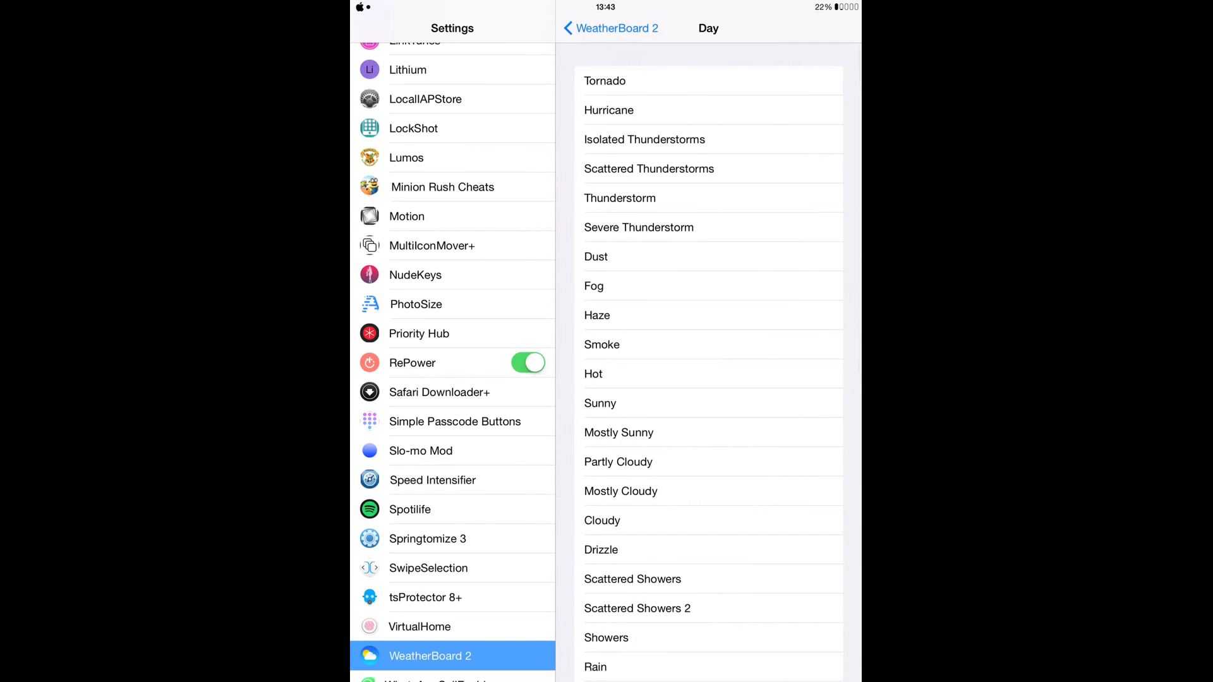
scroll("down", 3)
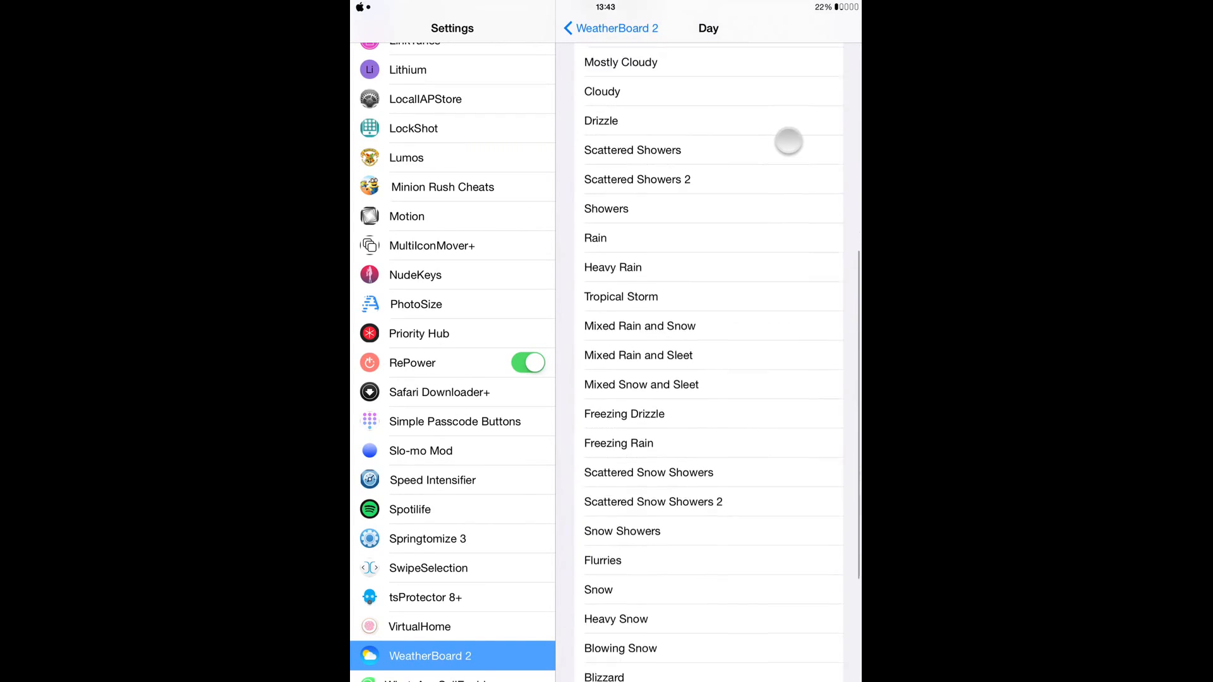
scroll("down", 3)
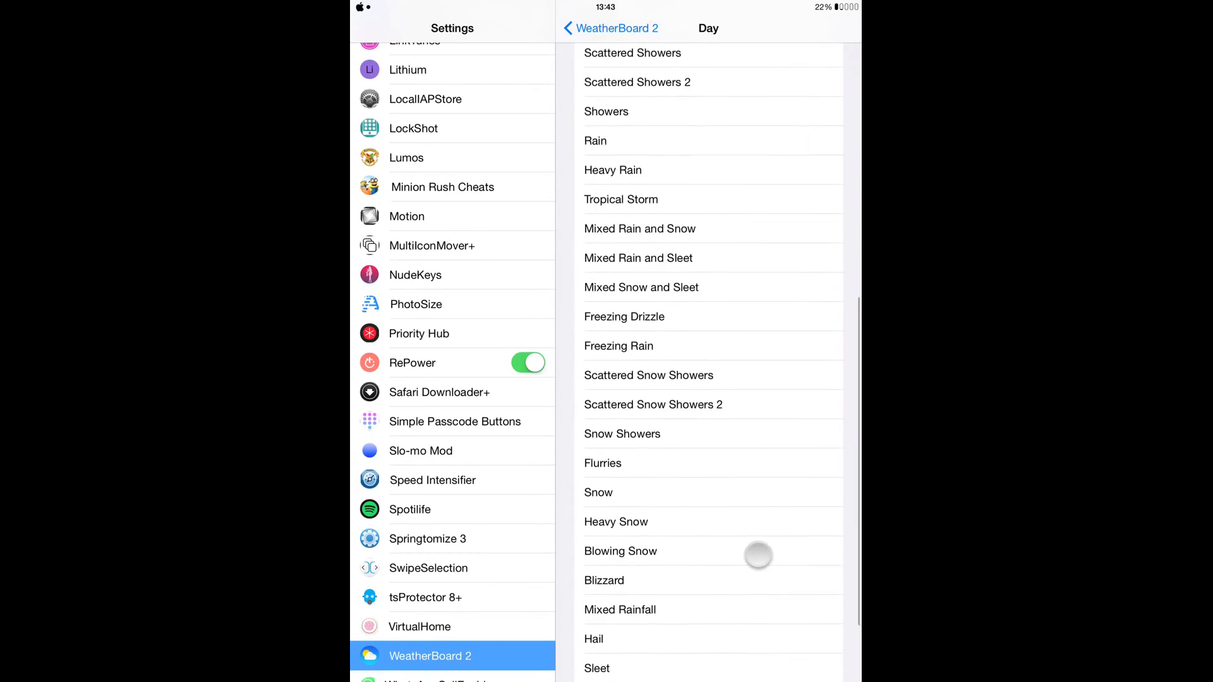